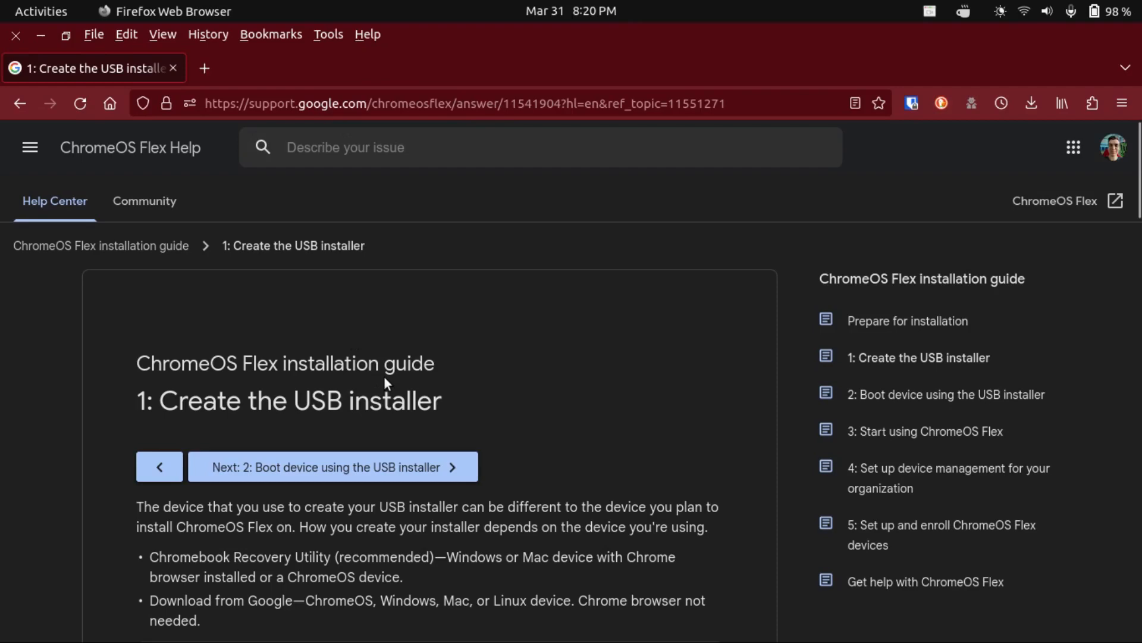
# Download the ChromeOS Flex installer image zip from the page via Save File
pyautogui.scroll(-3)
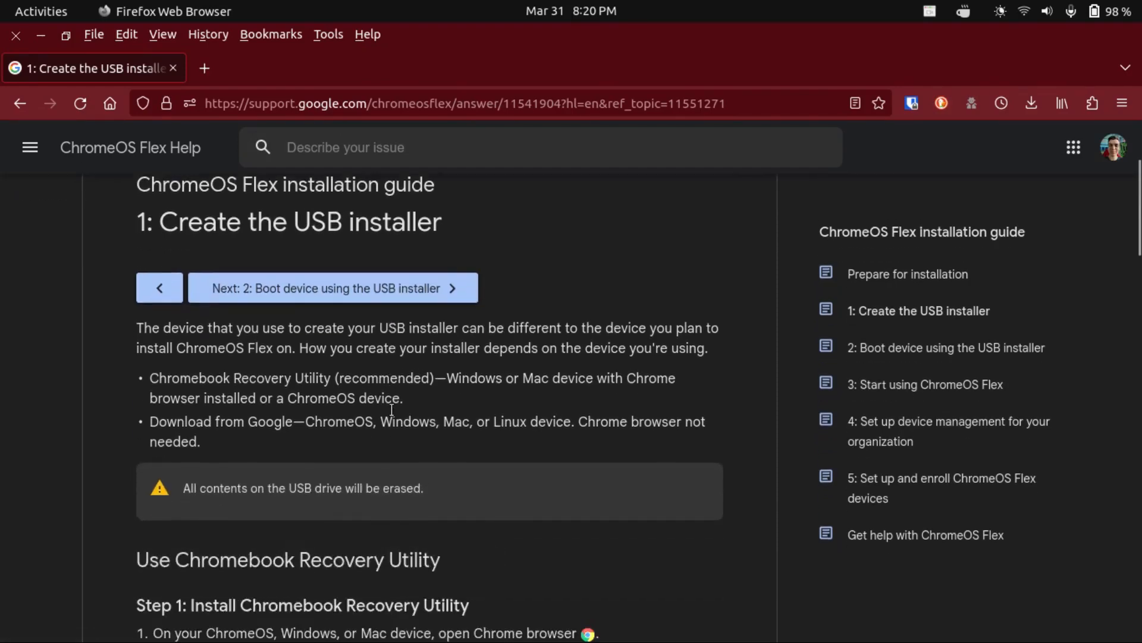
pyautogui.scroll(-3)
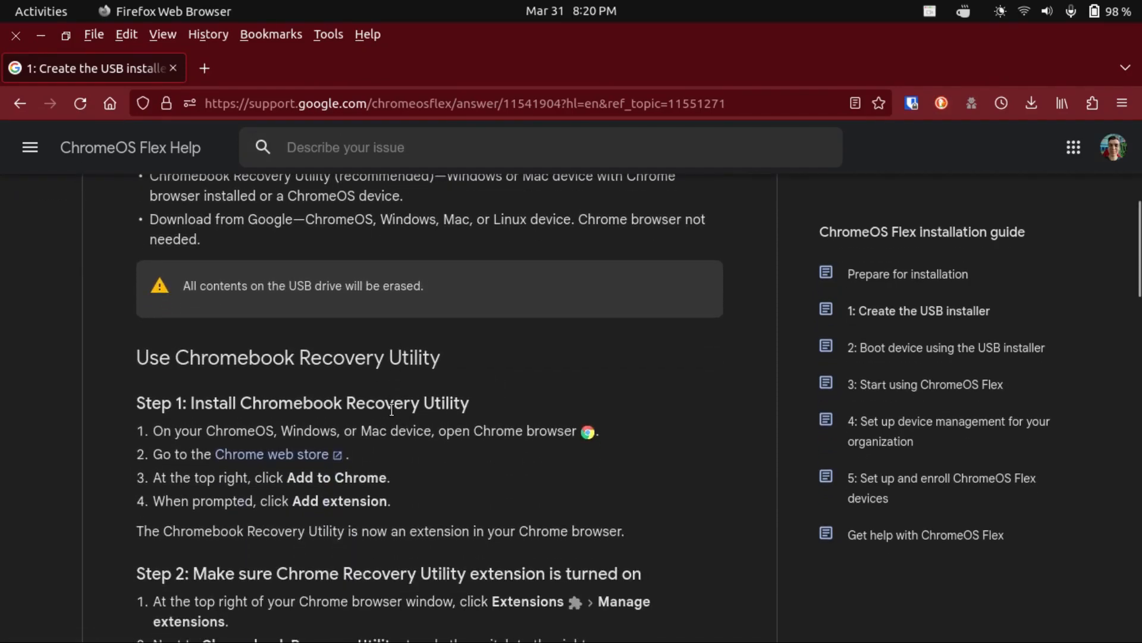
pyautogui.scroll(-3)
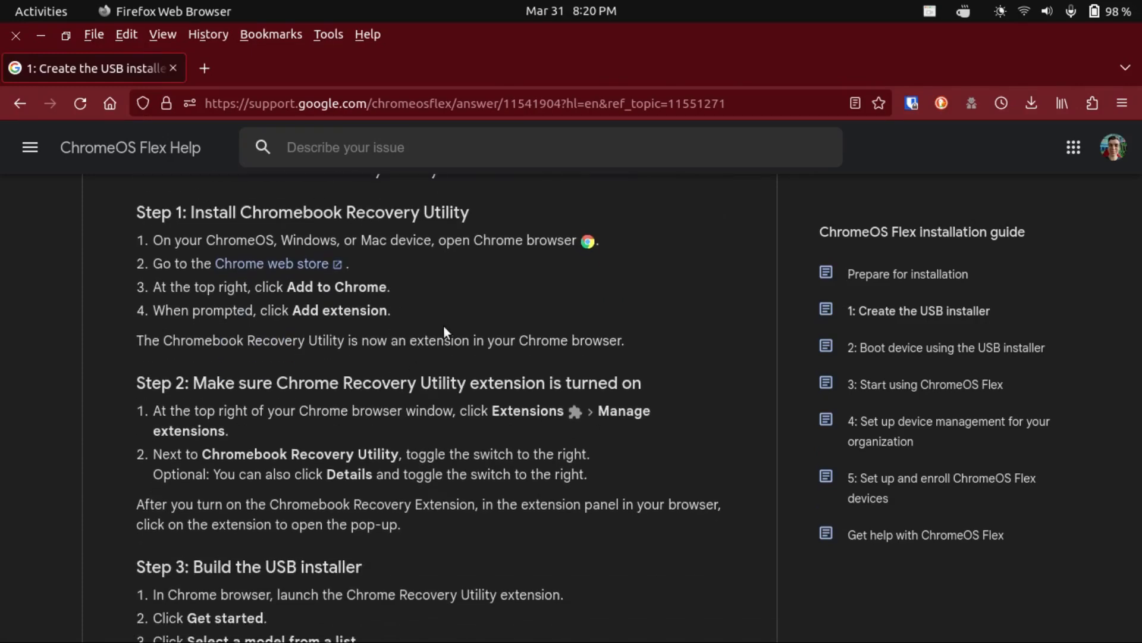
pyautogui.scroll(-3)
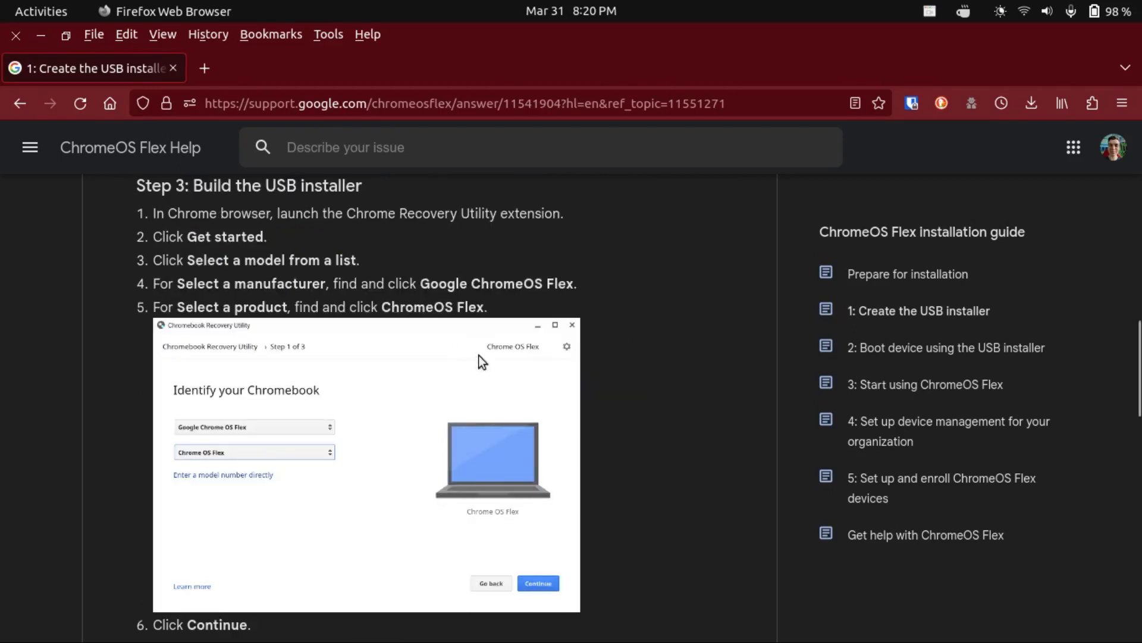
pyautogui.moveTo(629, 405)
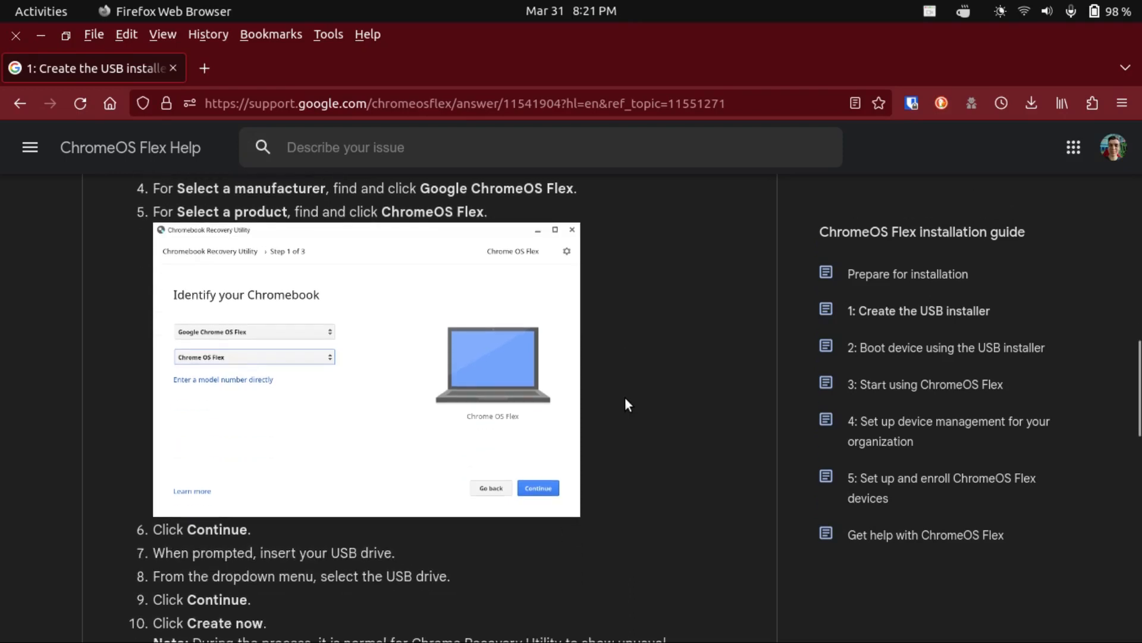
pyautogui.moveTo(233, 338)
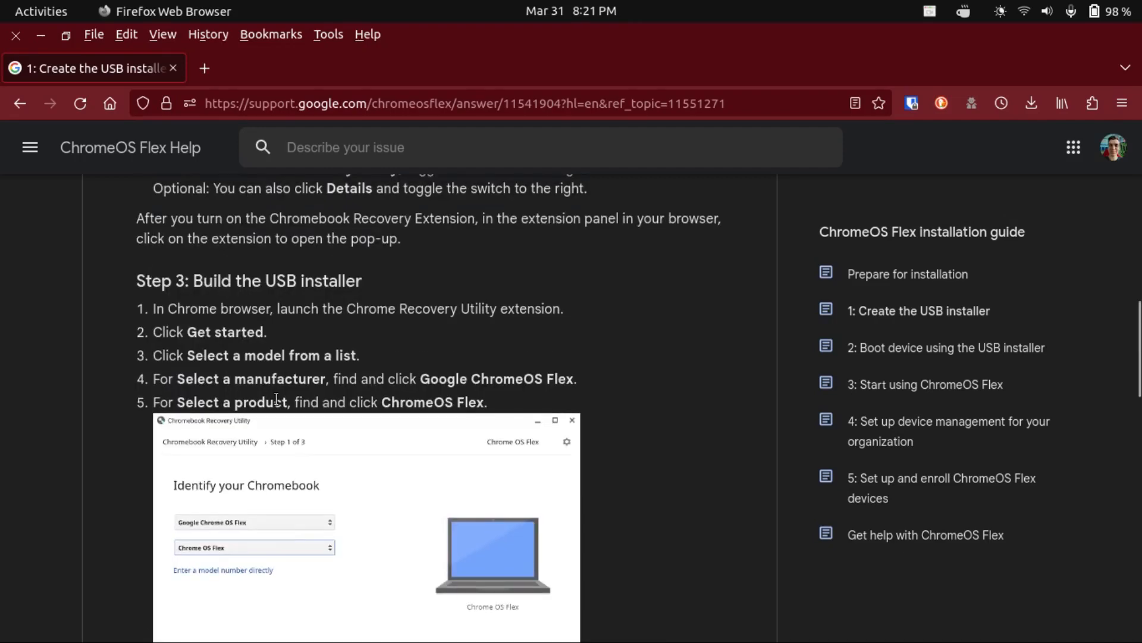
pyautogui.scroll(-3)
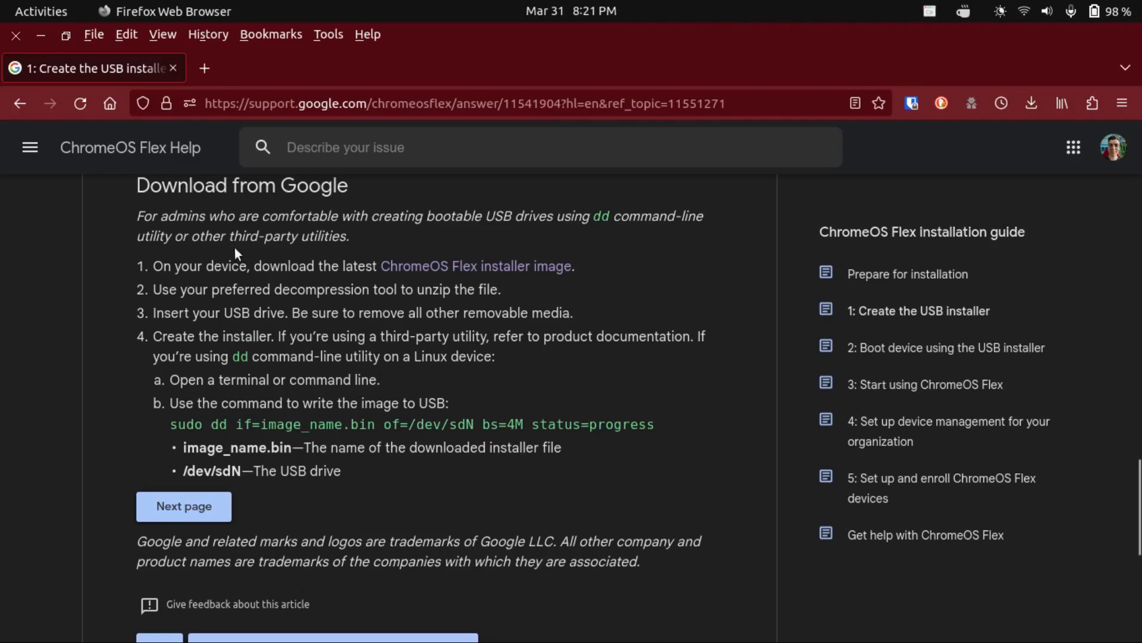
pyautogui.moveTo(387, 197)
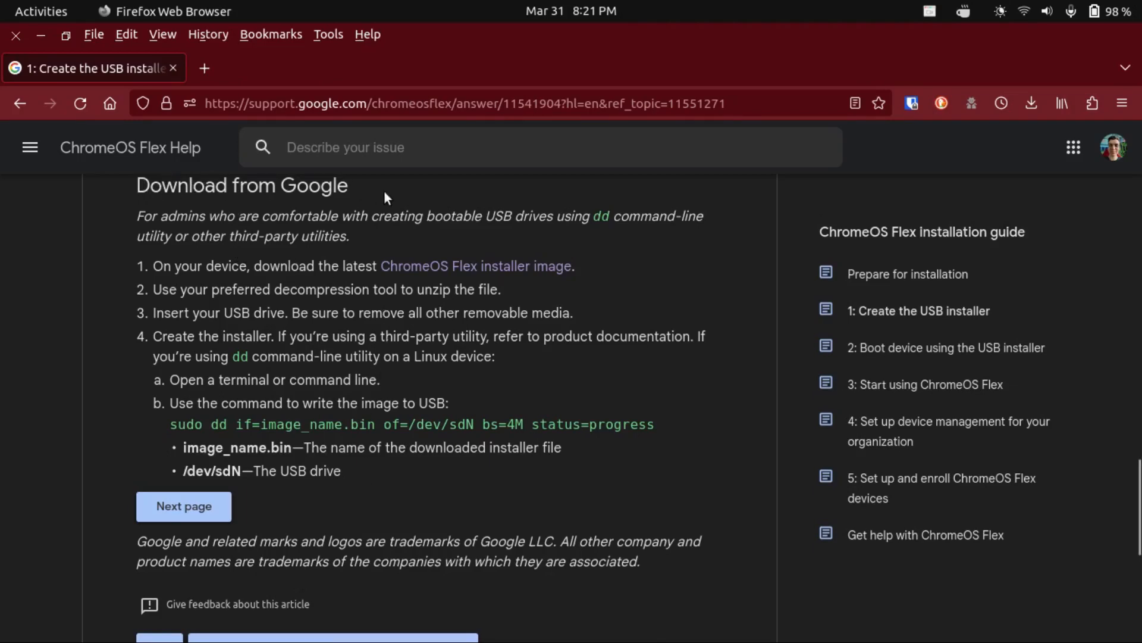
pyautogui.moveTo(217, 264)
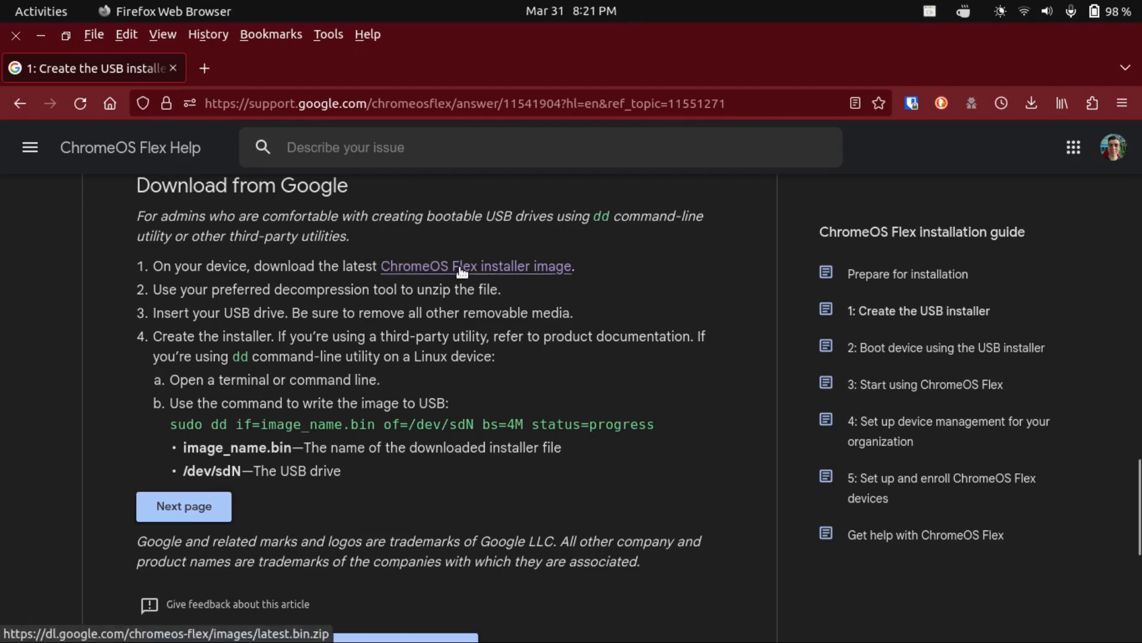
pyautogui.click(476, 265)
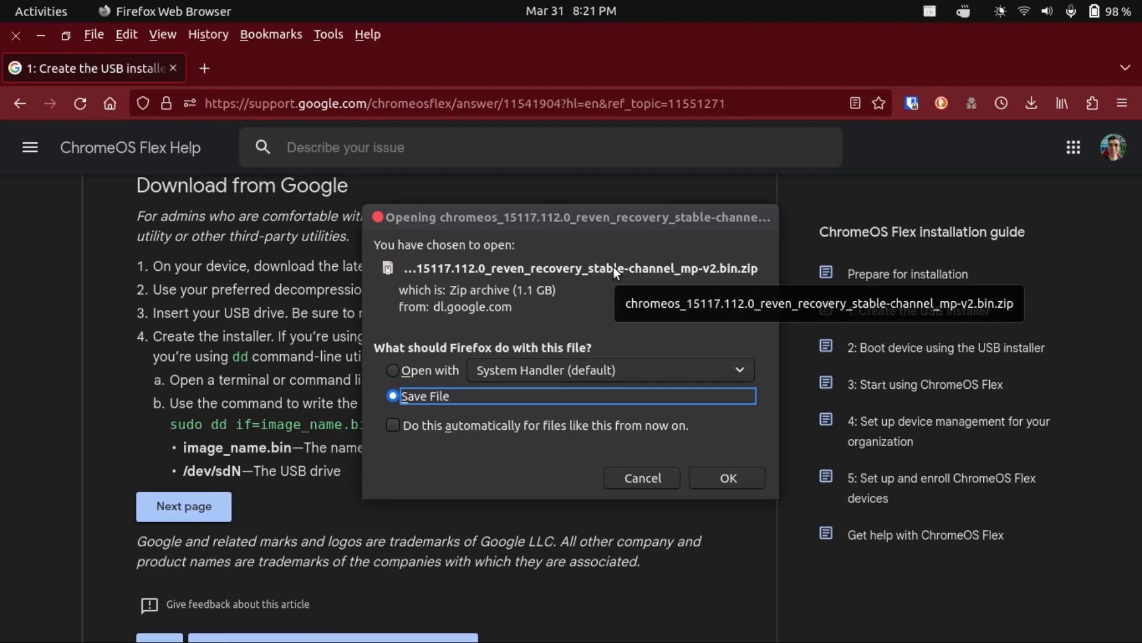
pyautogui.moveTo(614, 273)
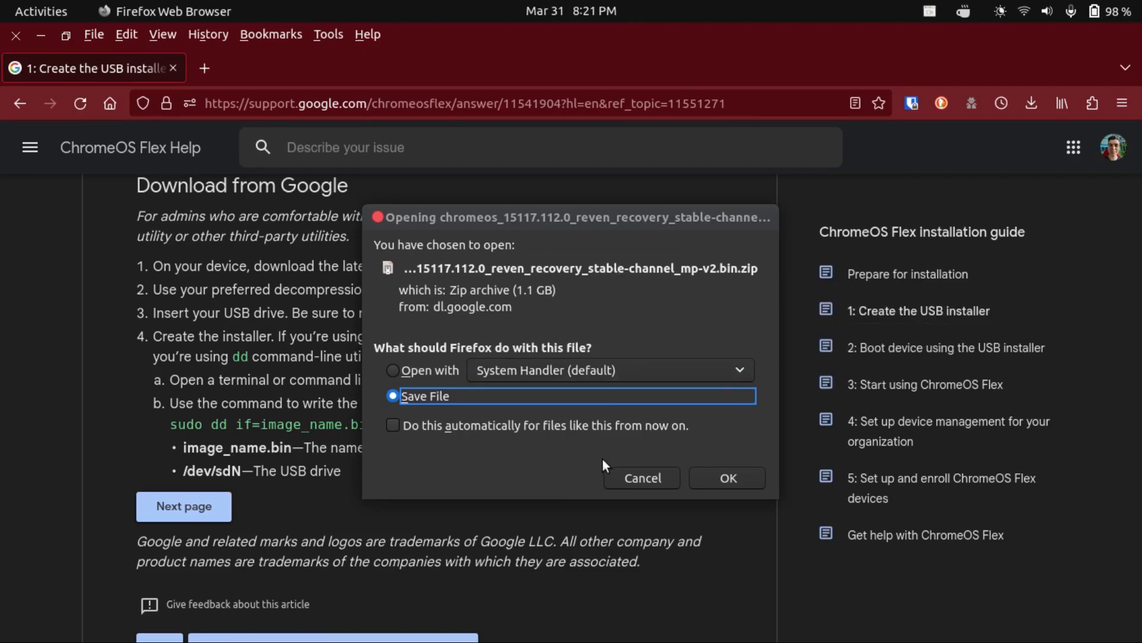
pyautogui.click(727, 478)
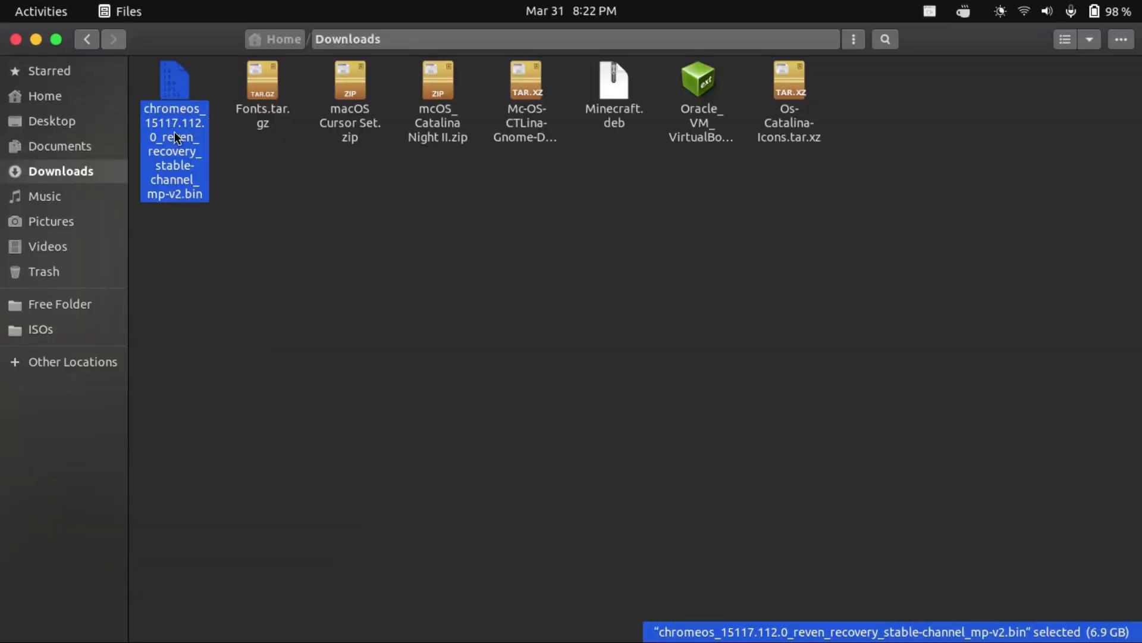
# Open a terminal in the Downloads folder from the Files background menu
pyautogui.click(246, 211)
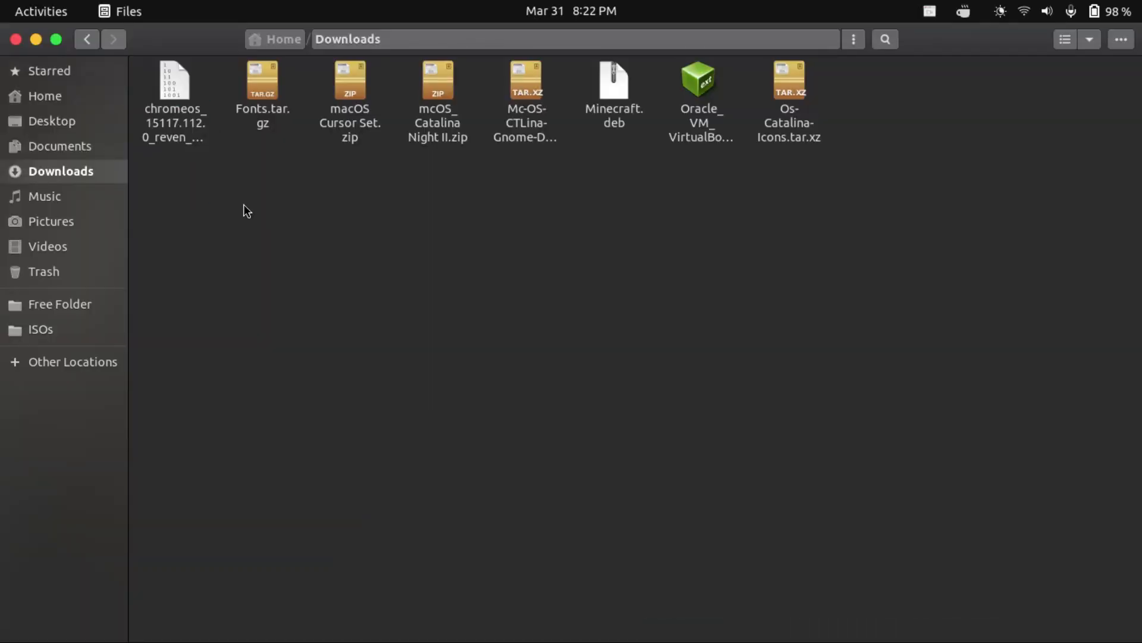
pyautogui.rightClick(246, 211)
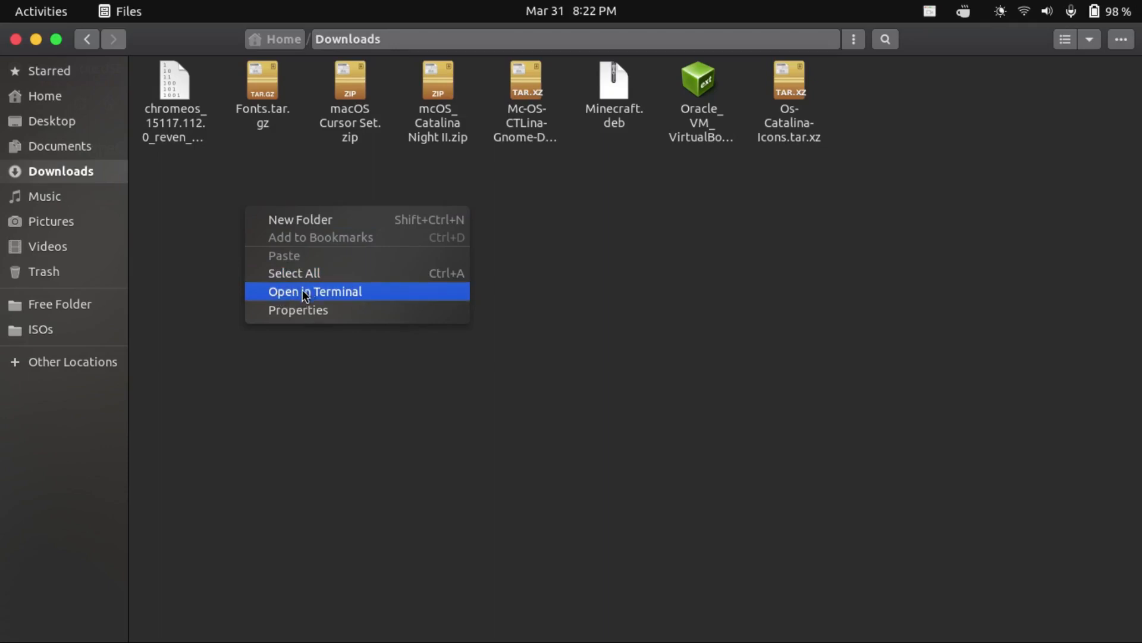
pyautogui.click(315, 291)
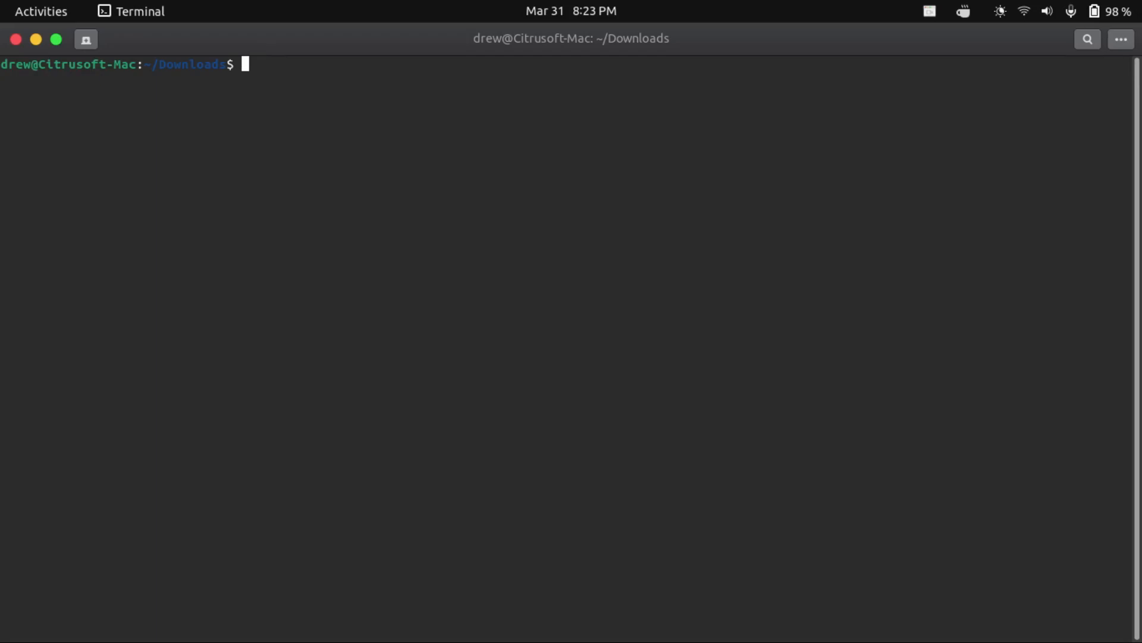
# Type 'dd if=chromeos_15117.112.0_reven_recovery_stable-channel_mp-v2.bin' at the prompt
pyautogui.write('dd i')
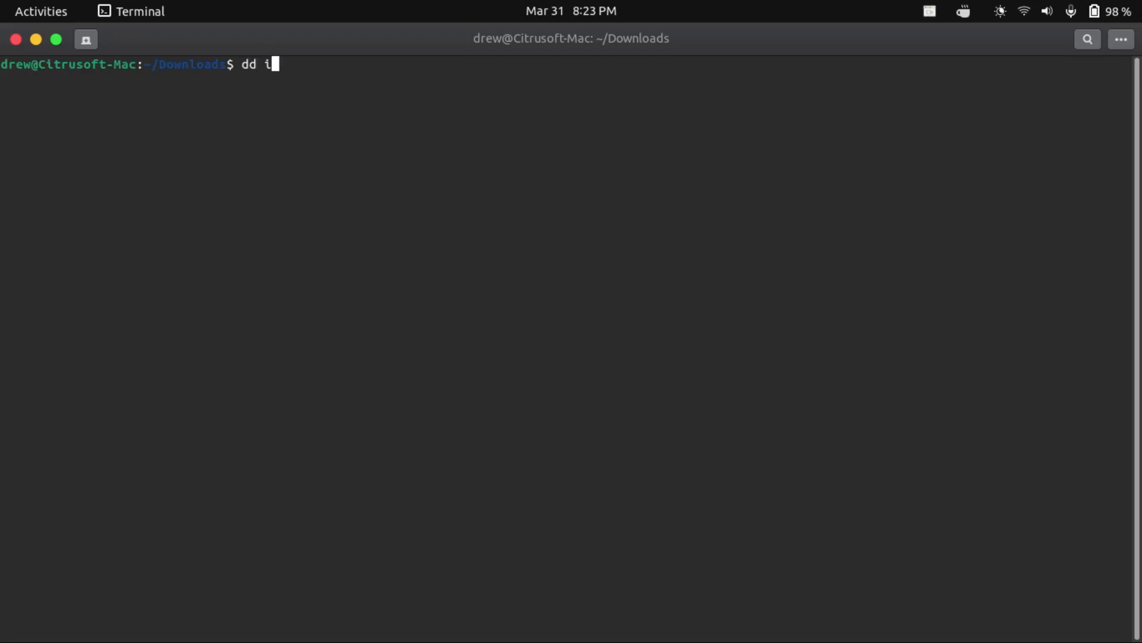
pyautogui.write('f=')
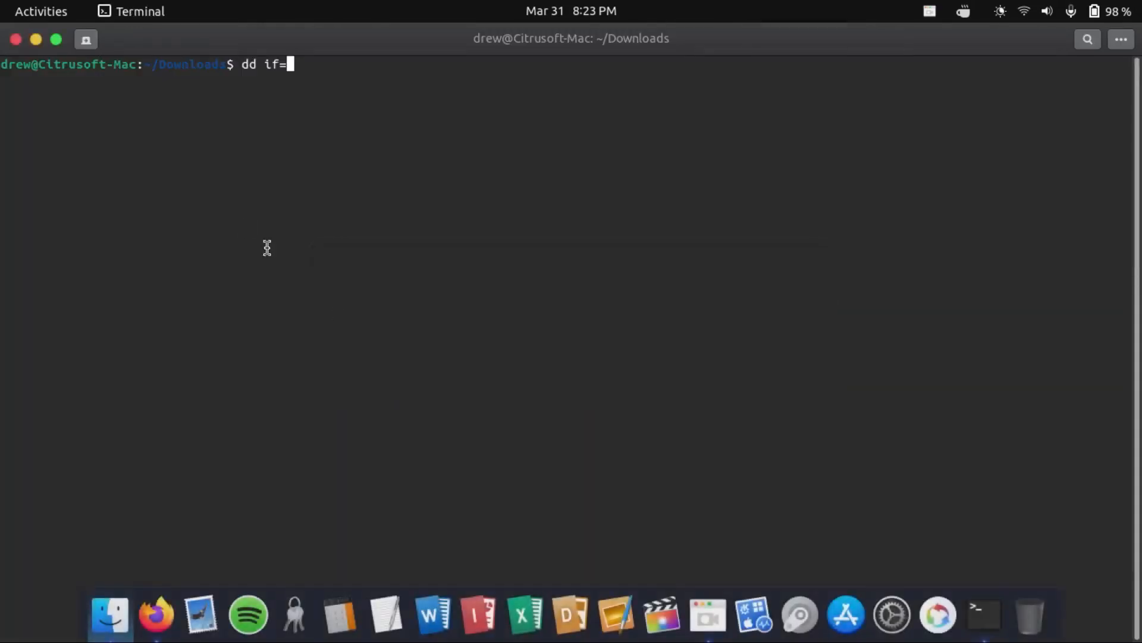
pyautogui.write('chromeos_15117.112.0_reven_recovery_stable-channel_mp-v2.bin of=')
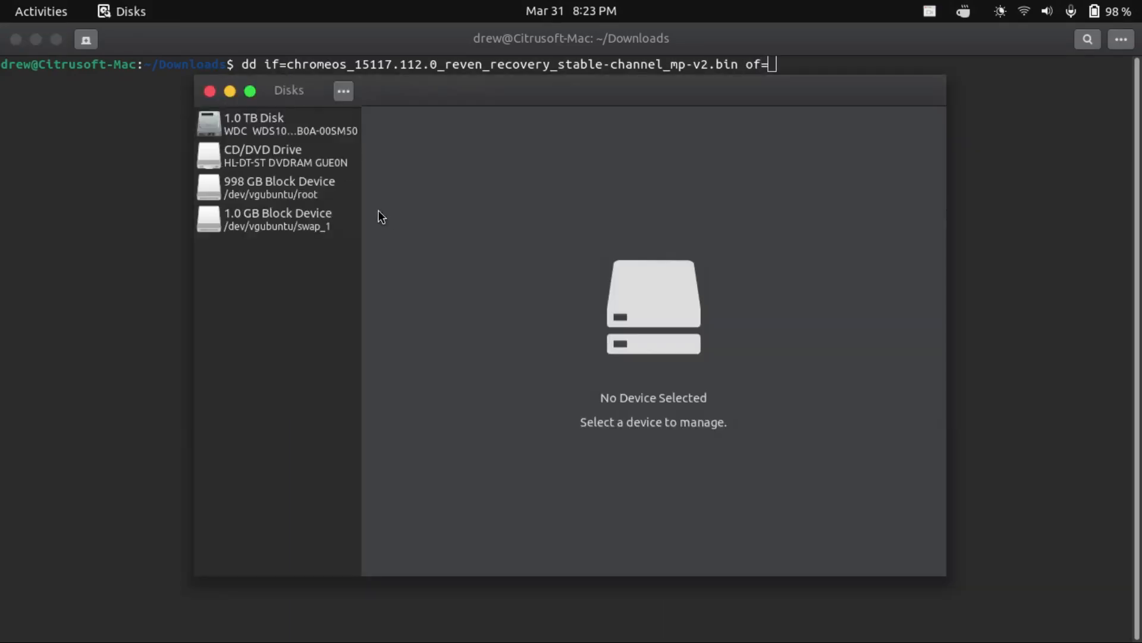
pyautogui.moveTo(415, 234)
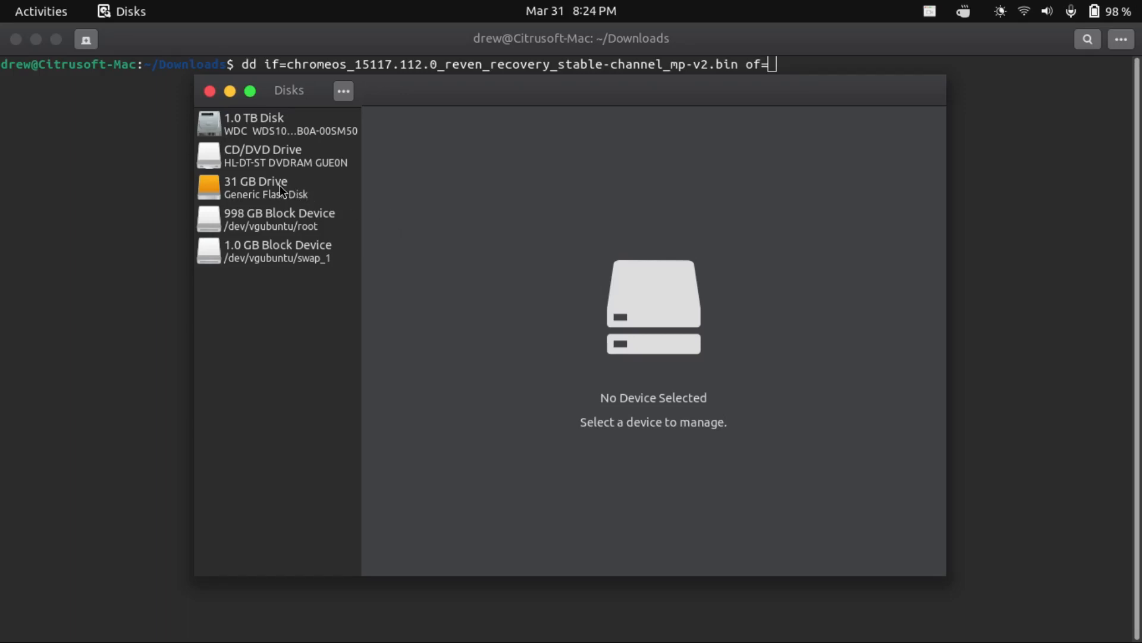
# Select the 31 GB flash drive in Disks to confirm it is /dev/sdb
pyautogui.click(256, 187)
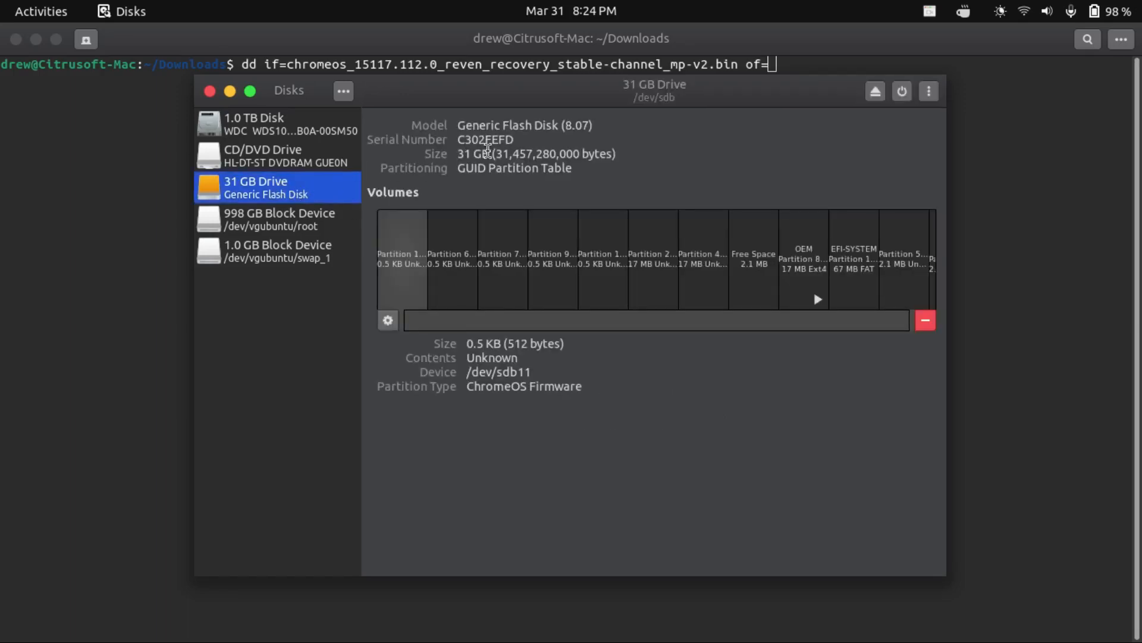
pyautogui.moveTo(426, 144)
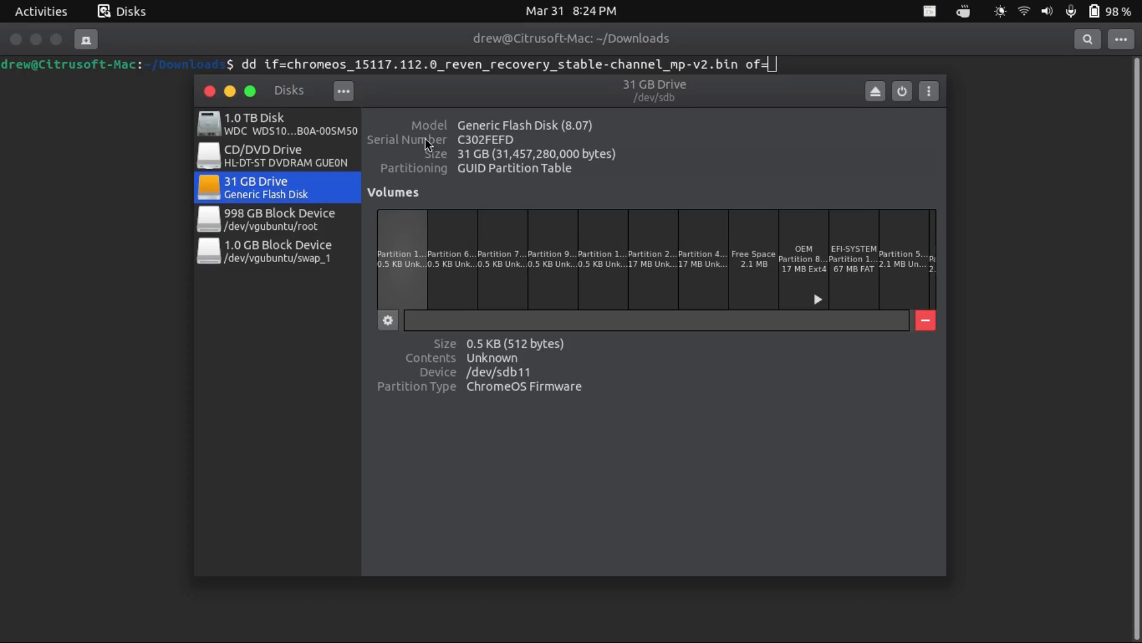
pyautogui.moveTo(508, 238)
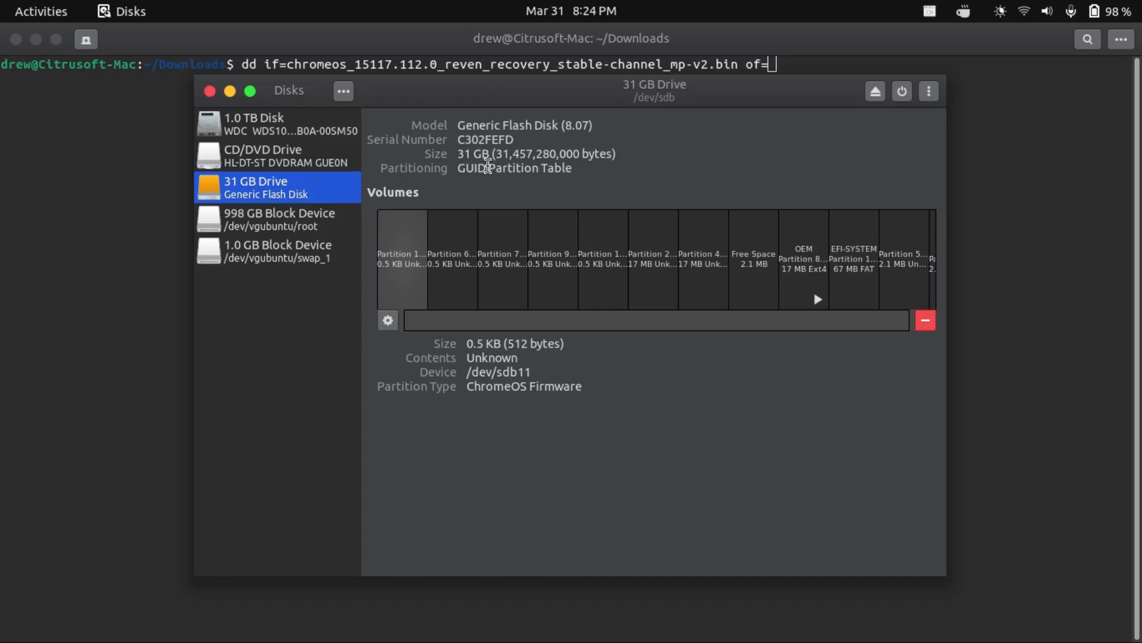
pyautogui.moveTo(639, 102)
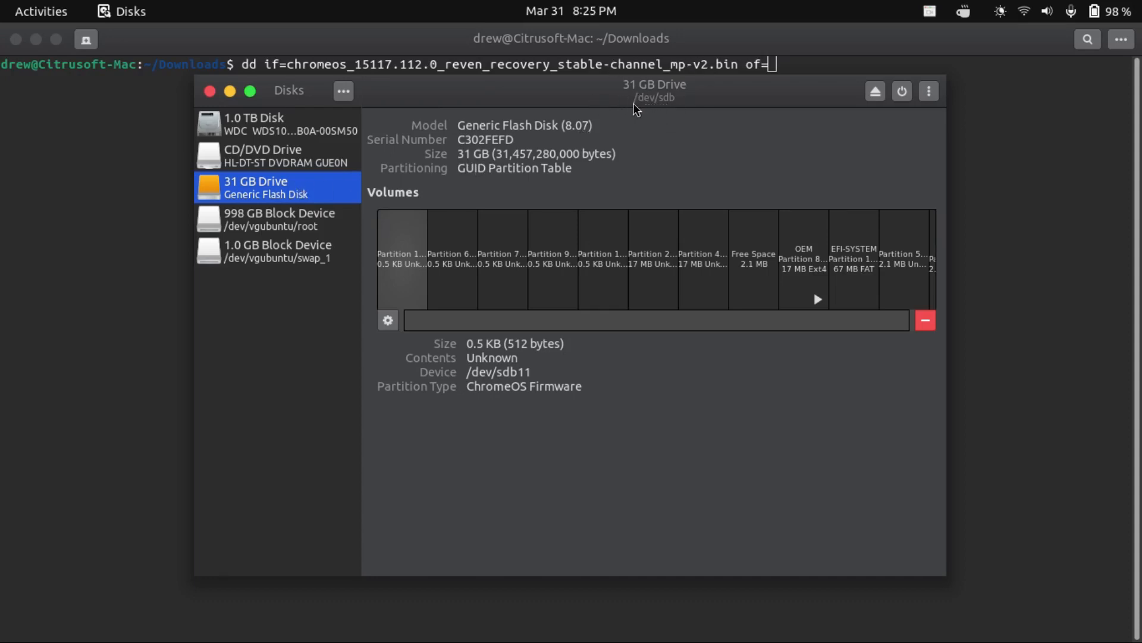
pyautogui.moveTo(663, 107)
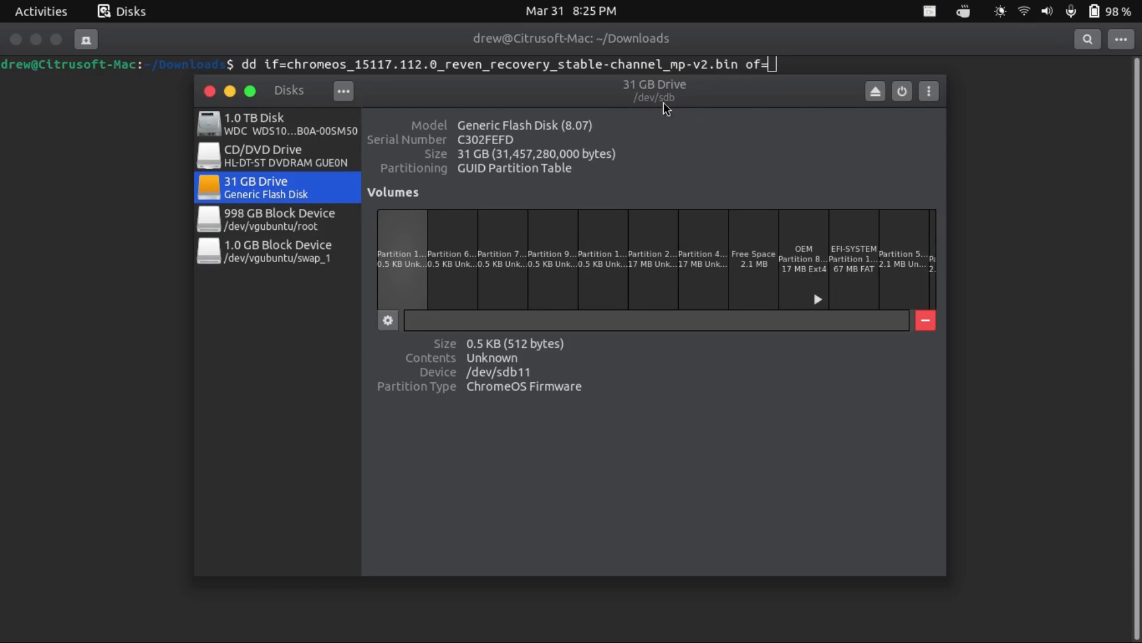
pyautogui.moveTo(642, 113)
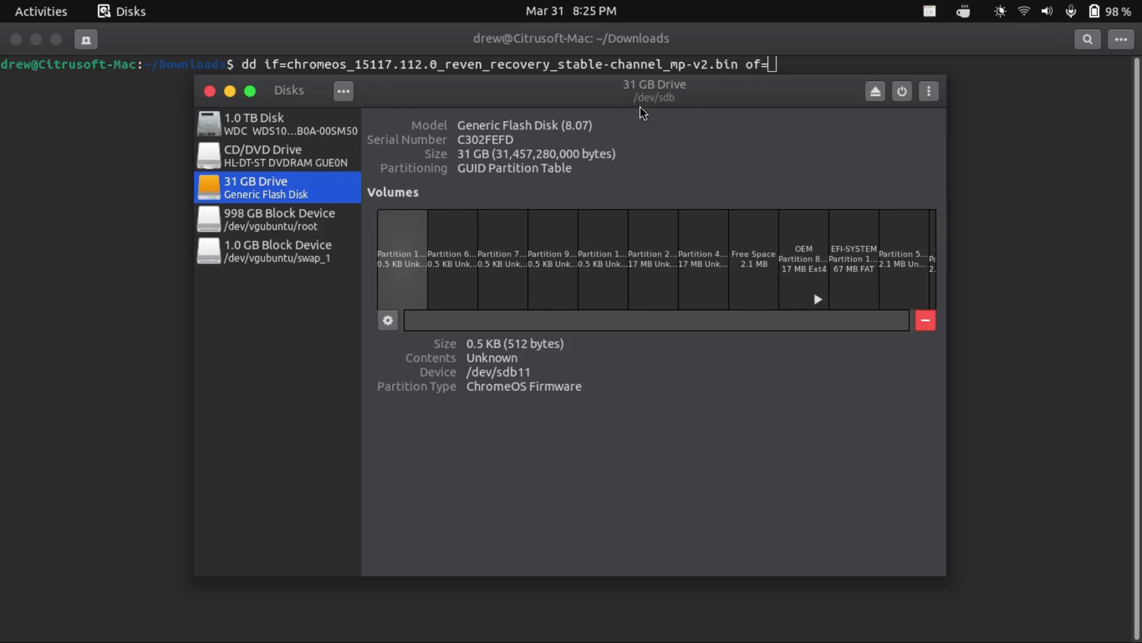
pyautogui.moveTo(665, 107)
pyautogui.write('/')
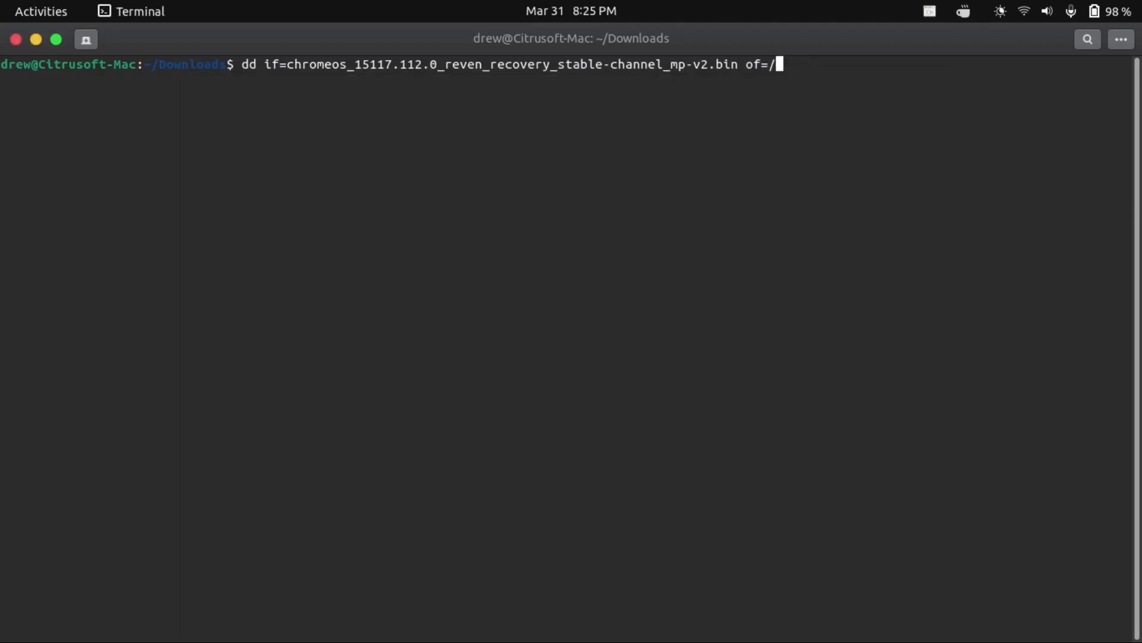
# Complete the dd command with of=/dev/sdb bs=4M status=progress
pyautogui.write('dev/sdb bs')
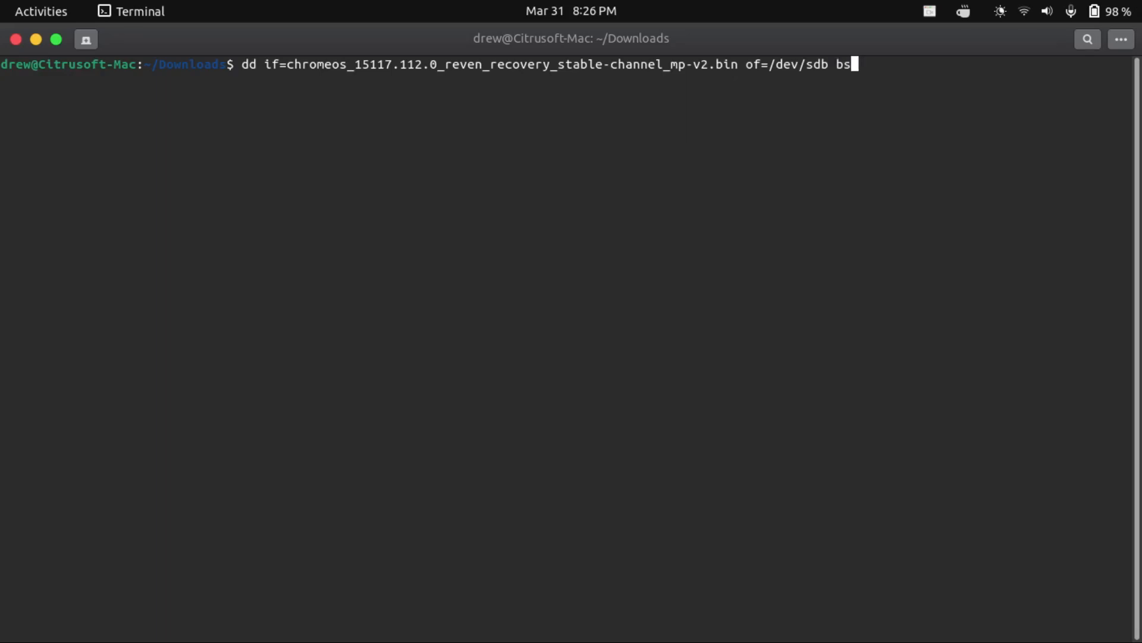
pyautogui.write('=4M status')
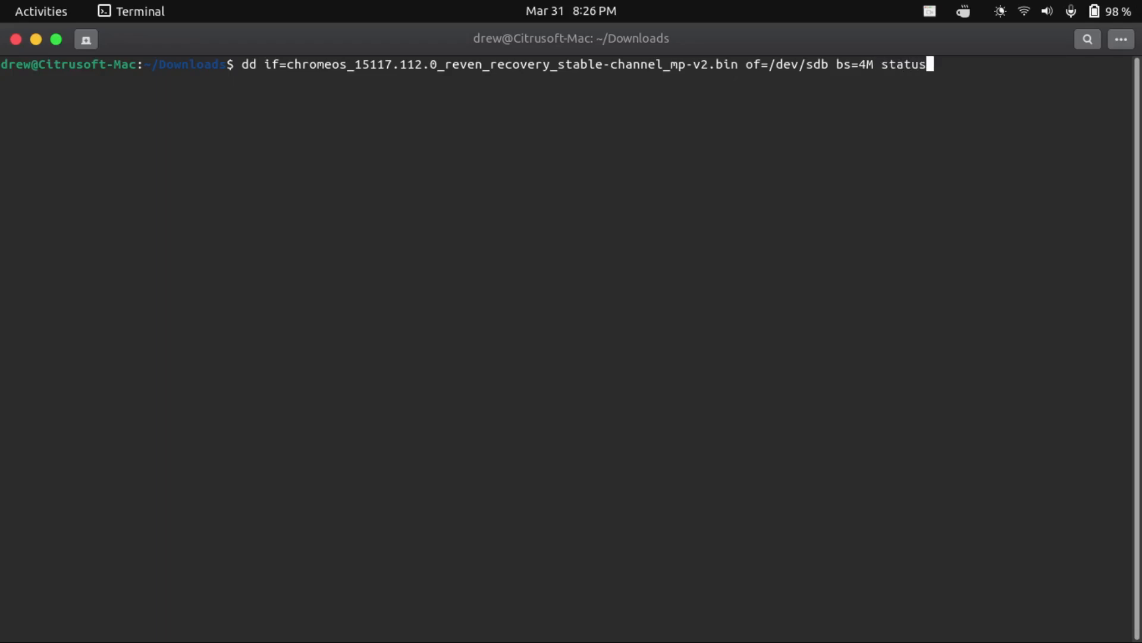
pyautogui.write('=pro')
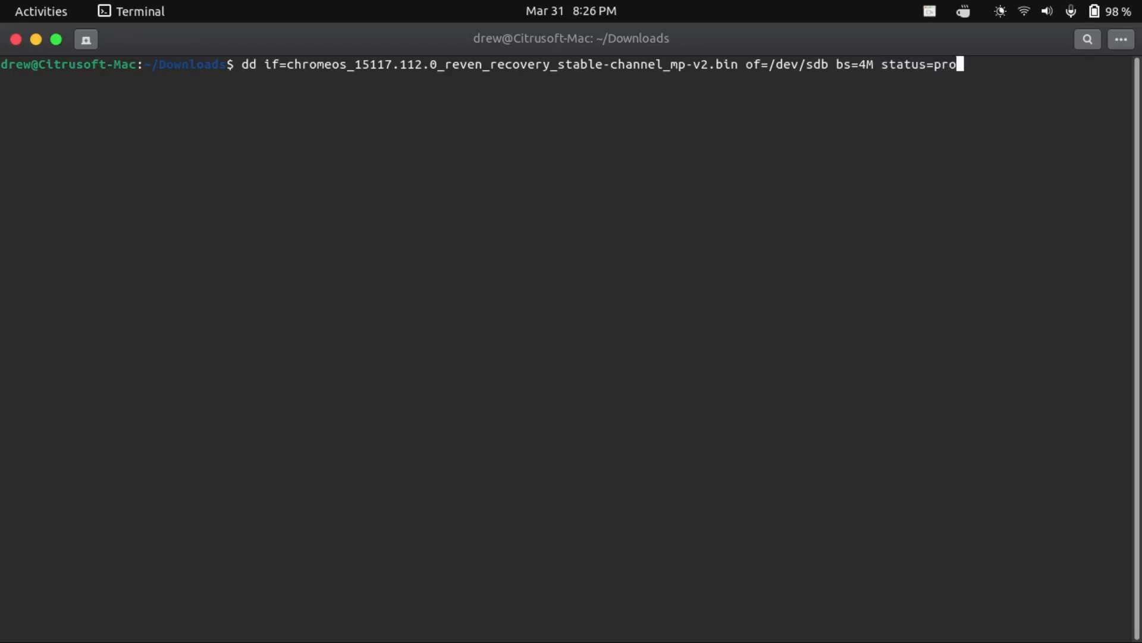
pyautogui.write('gress')
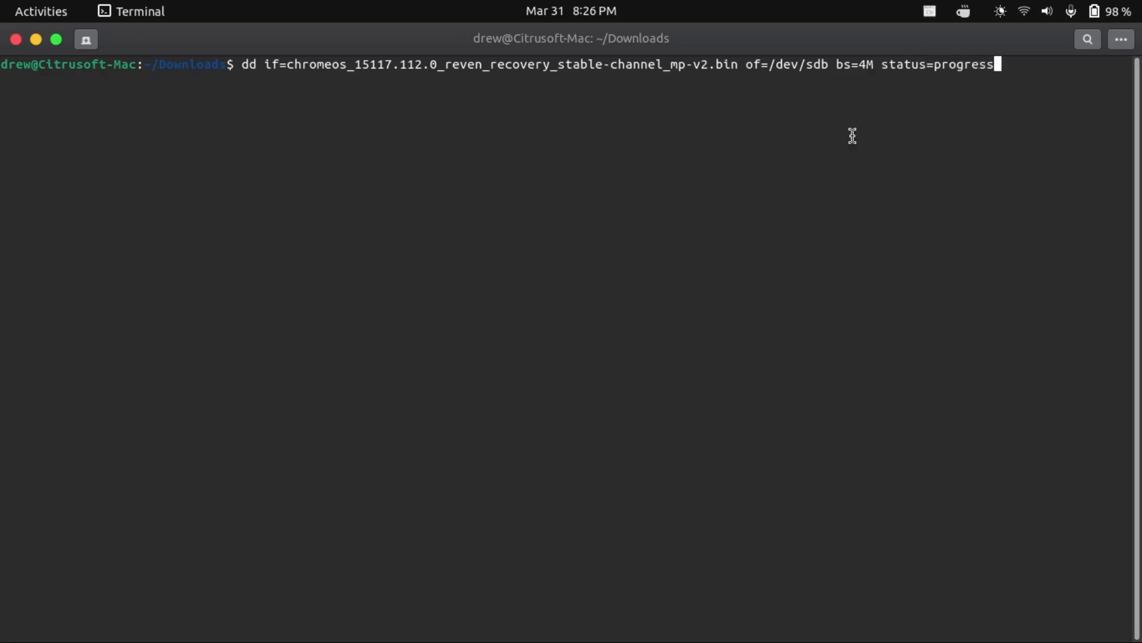
pyautogui.doubleClick(940, 65)
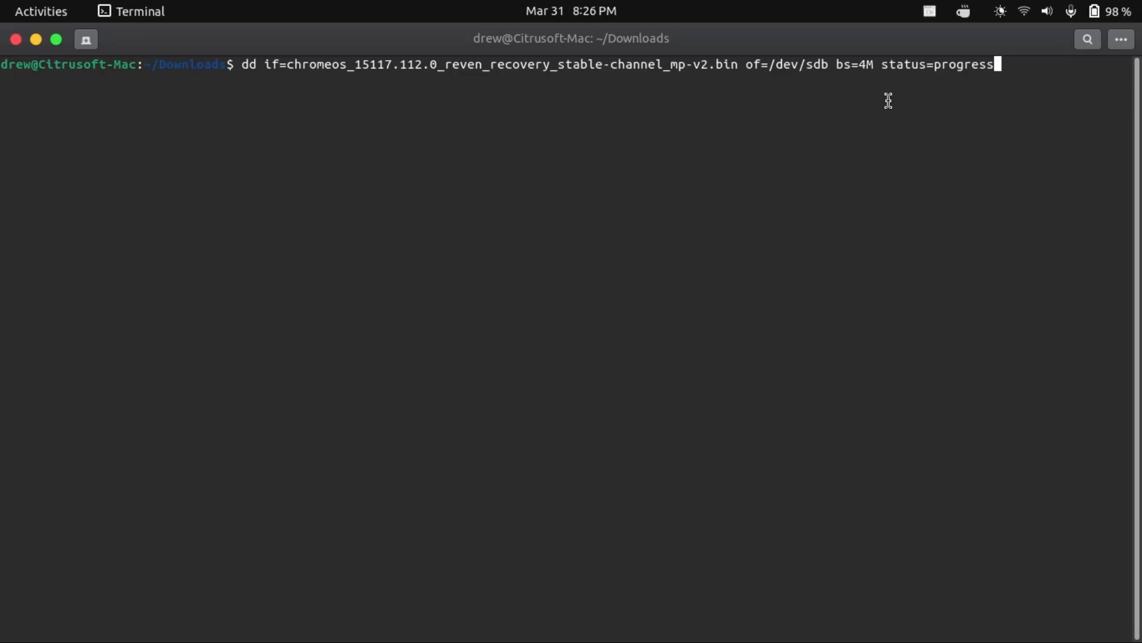
pyautogui.moveTo(938, 124)
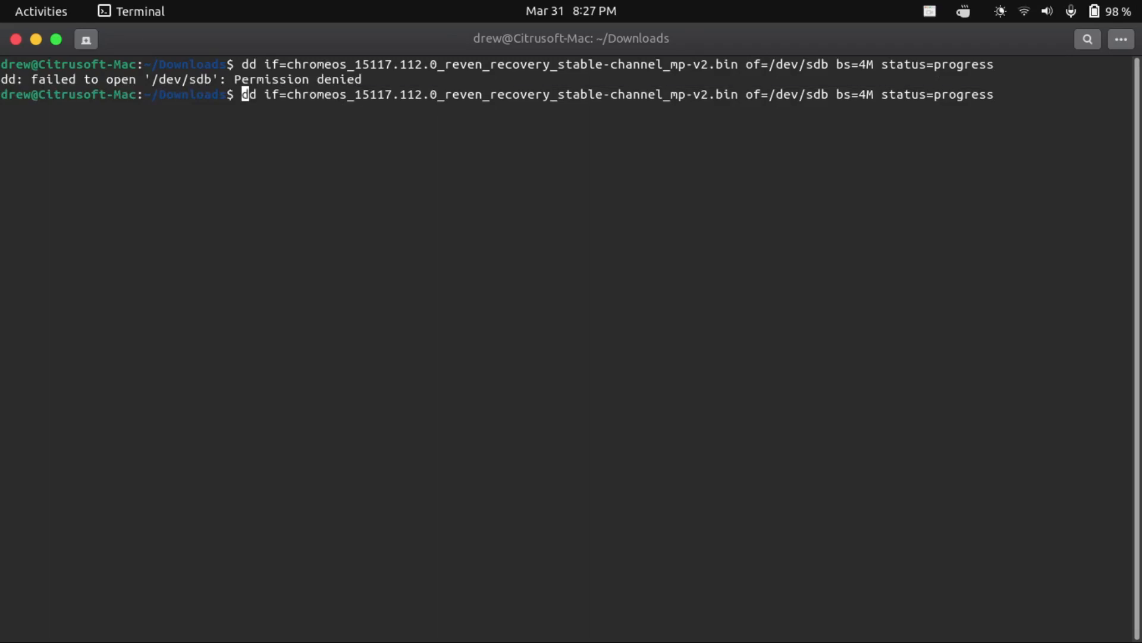
# Rerun the dd command prefixed with sudo, then dismiss the password prompt
pyautogui.write('sudo')
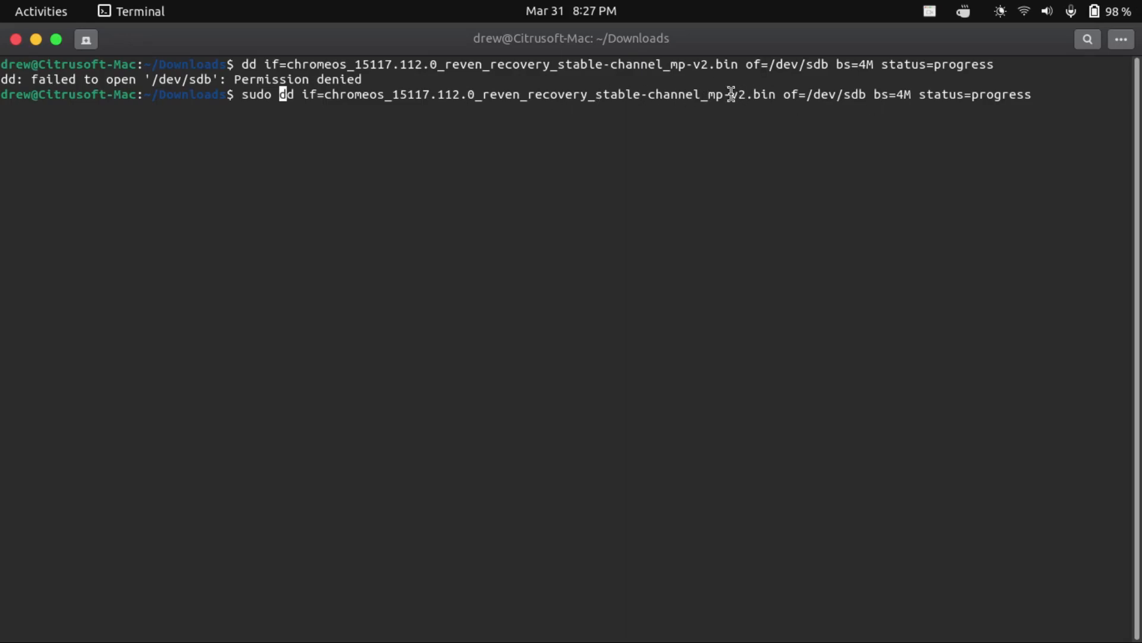
pyautogui.moveTo(584, 98)
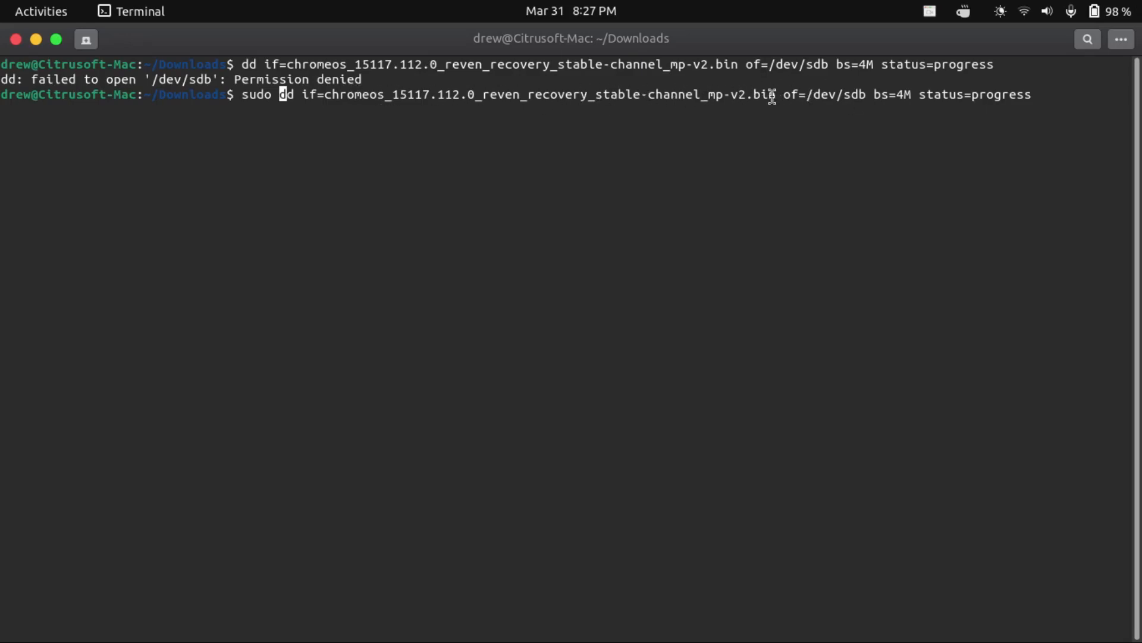
pyautogui.moveTo(809, 94)
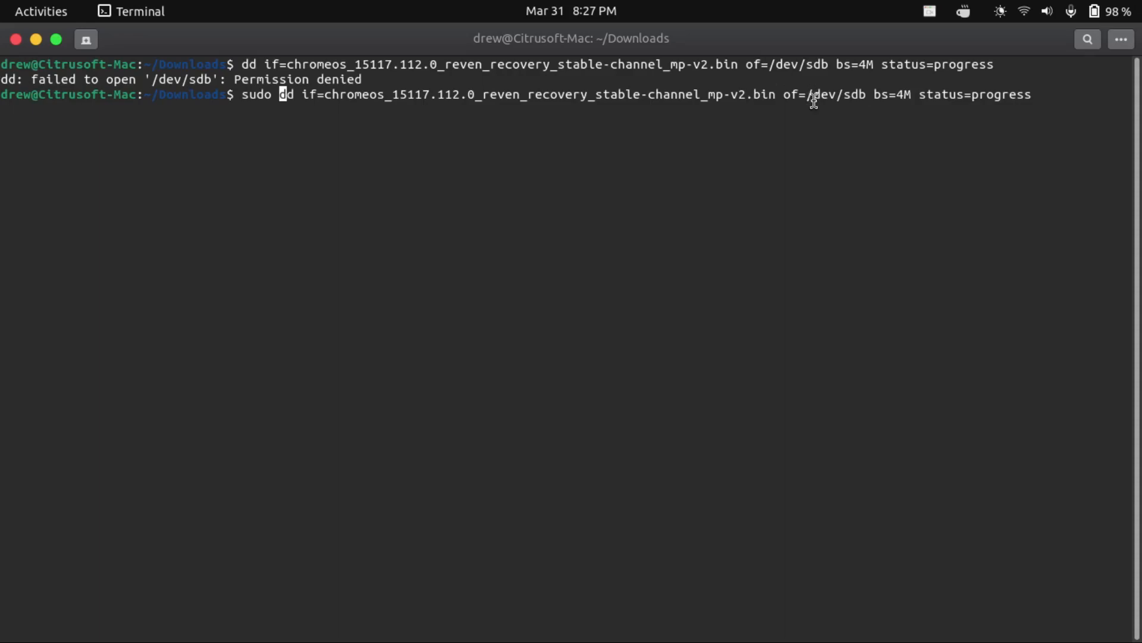
pyautogui.moveTo(927, 94)
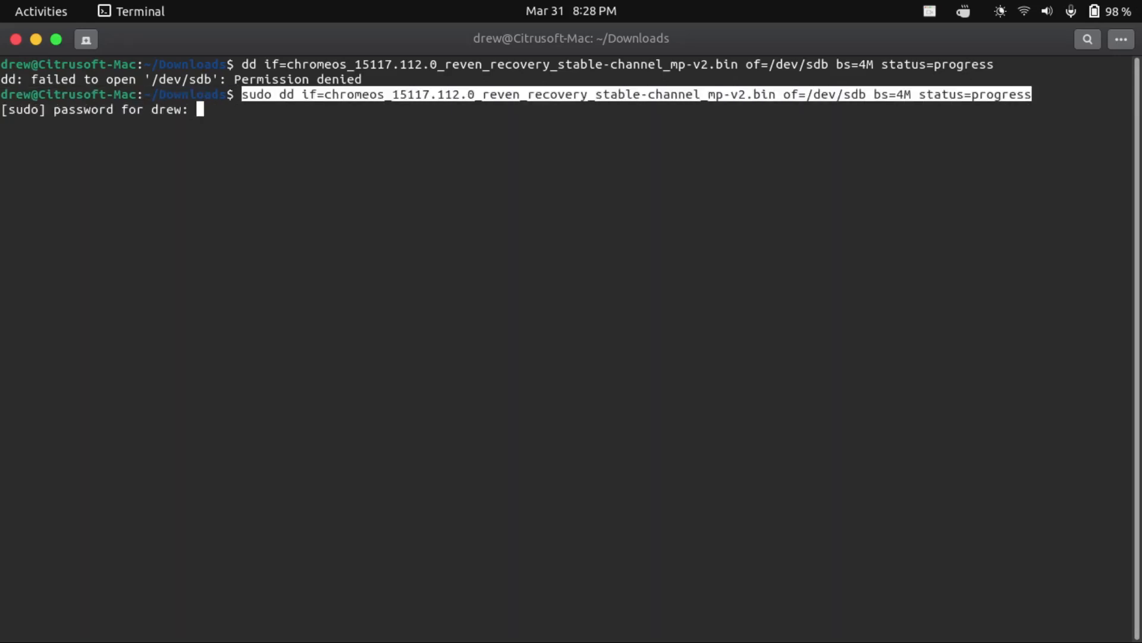
pyautogui.press('Return')
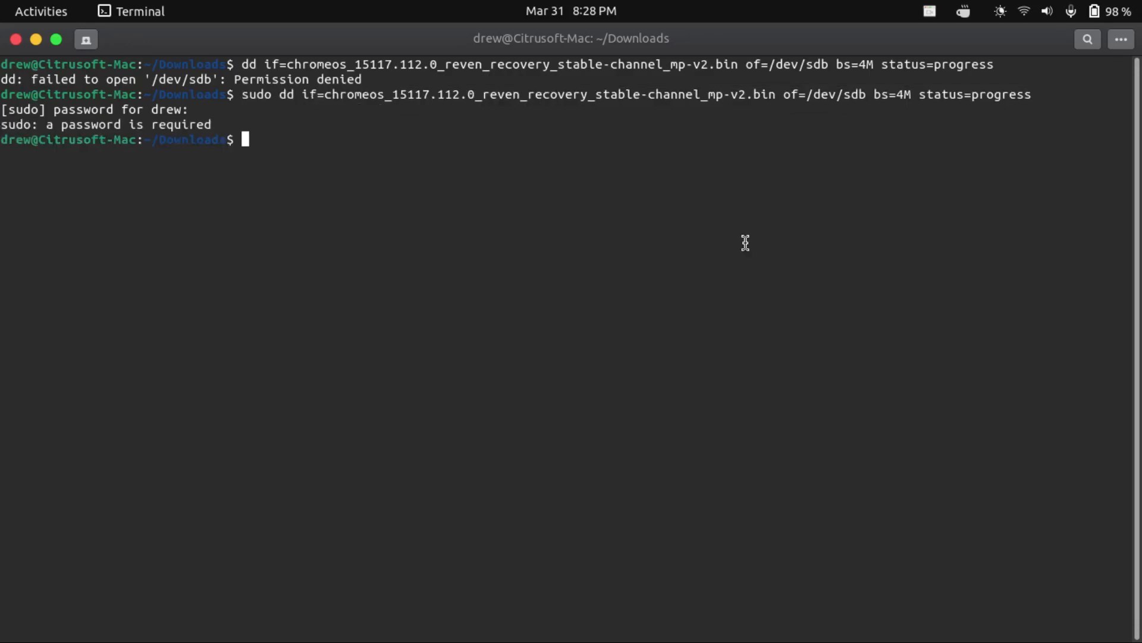